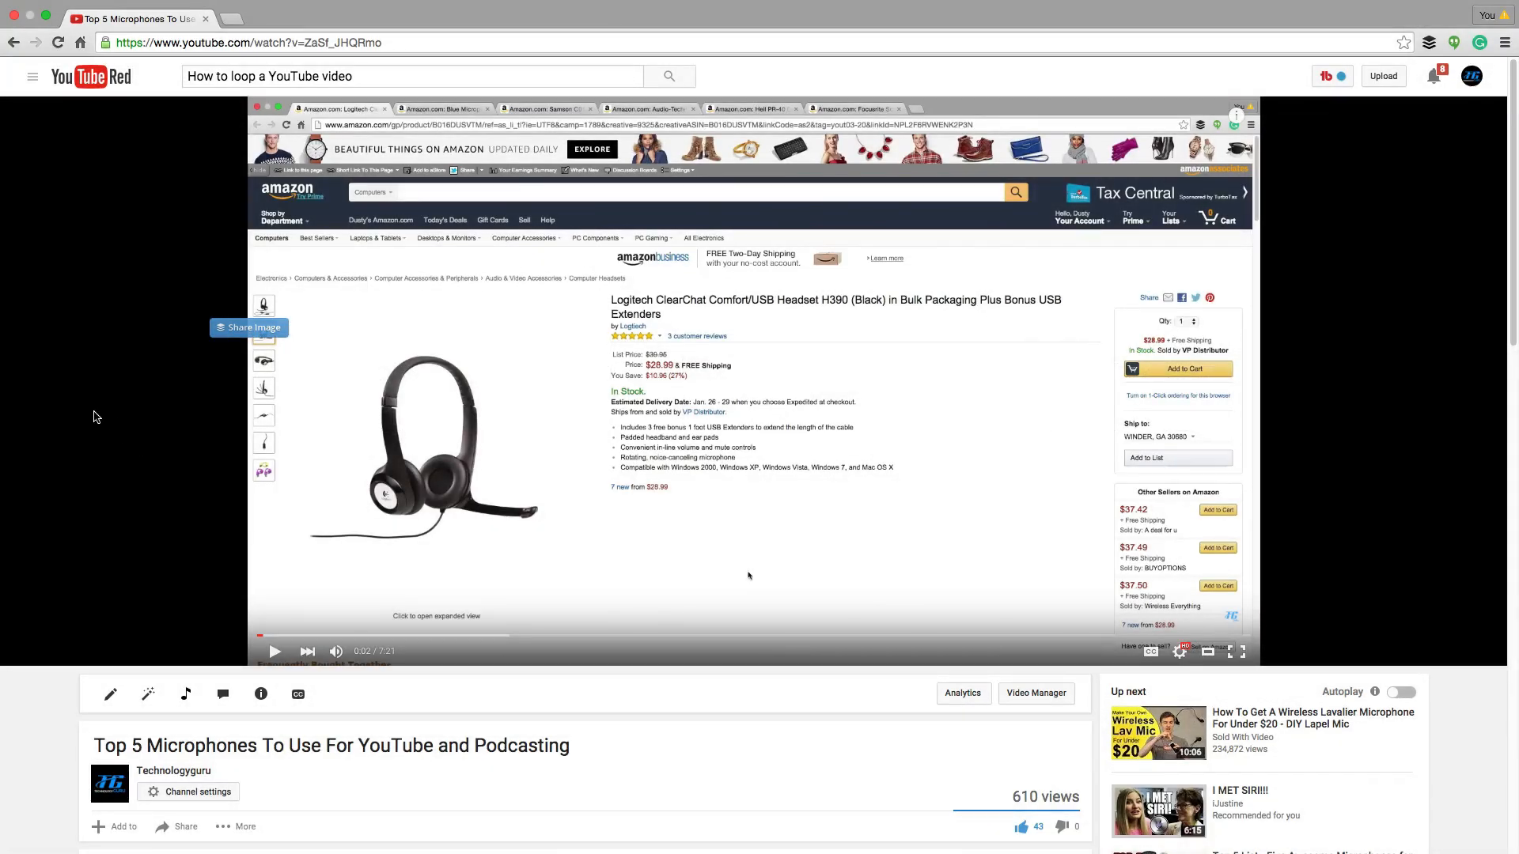
{"action": "mouse_move", "coordinate": [78, 401]}
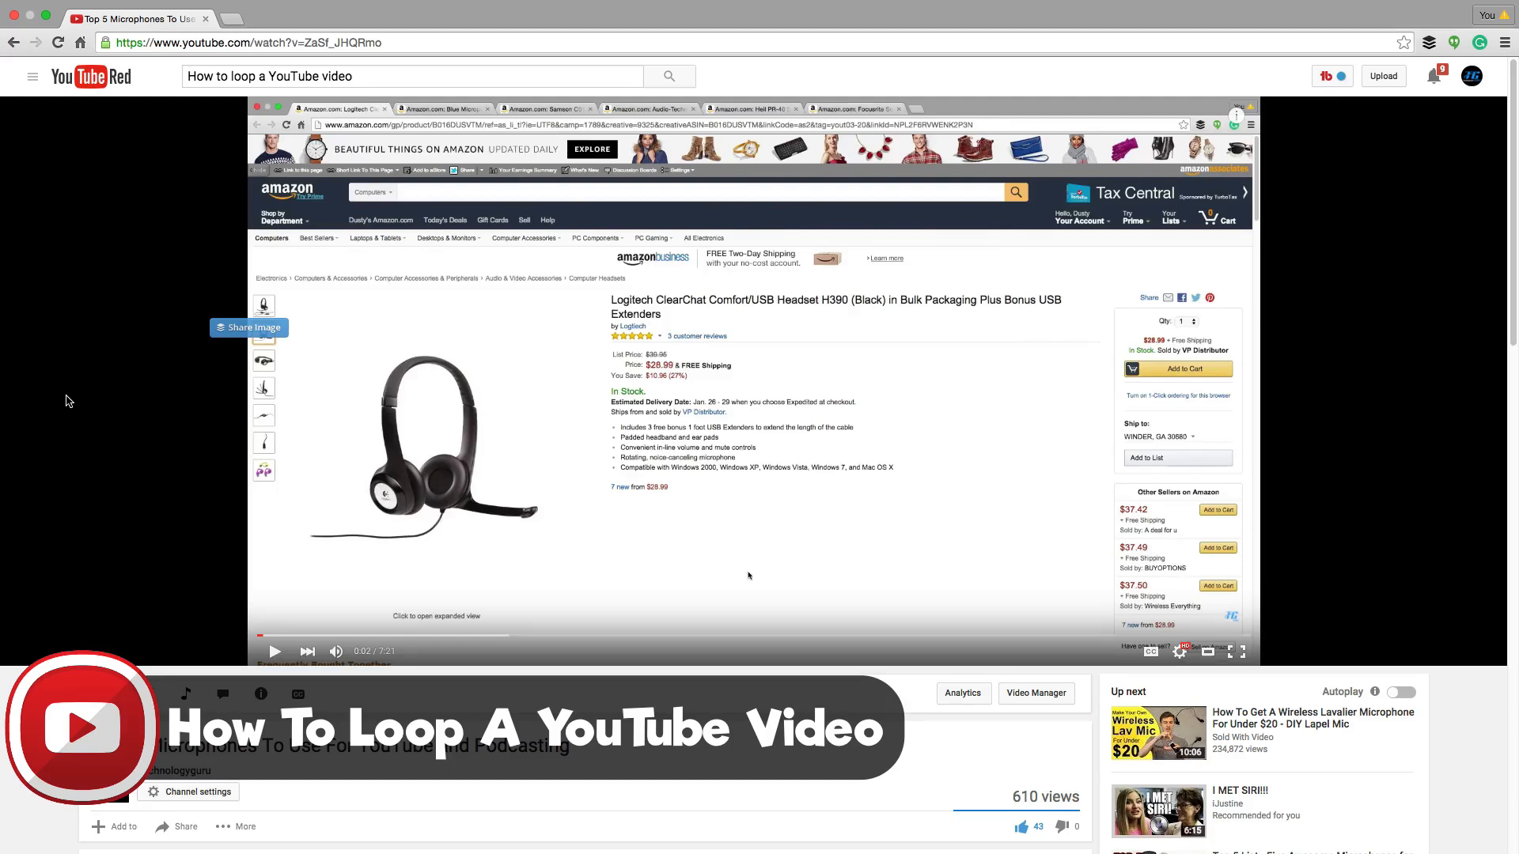
{"action": "mouse_move", "coordinate": [45, 405]}
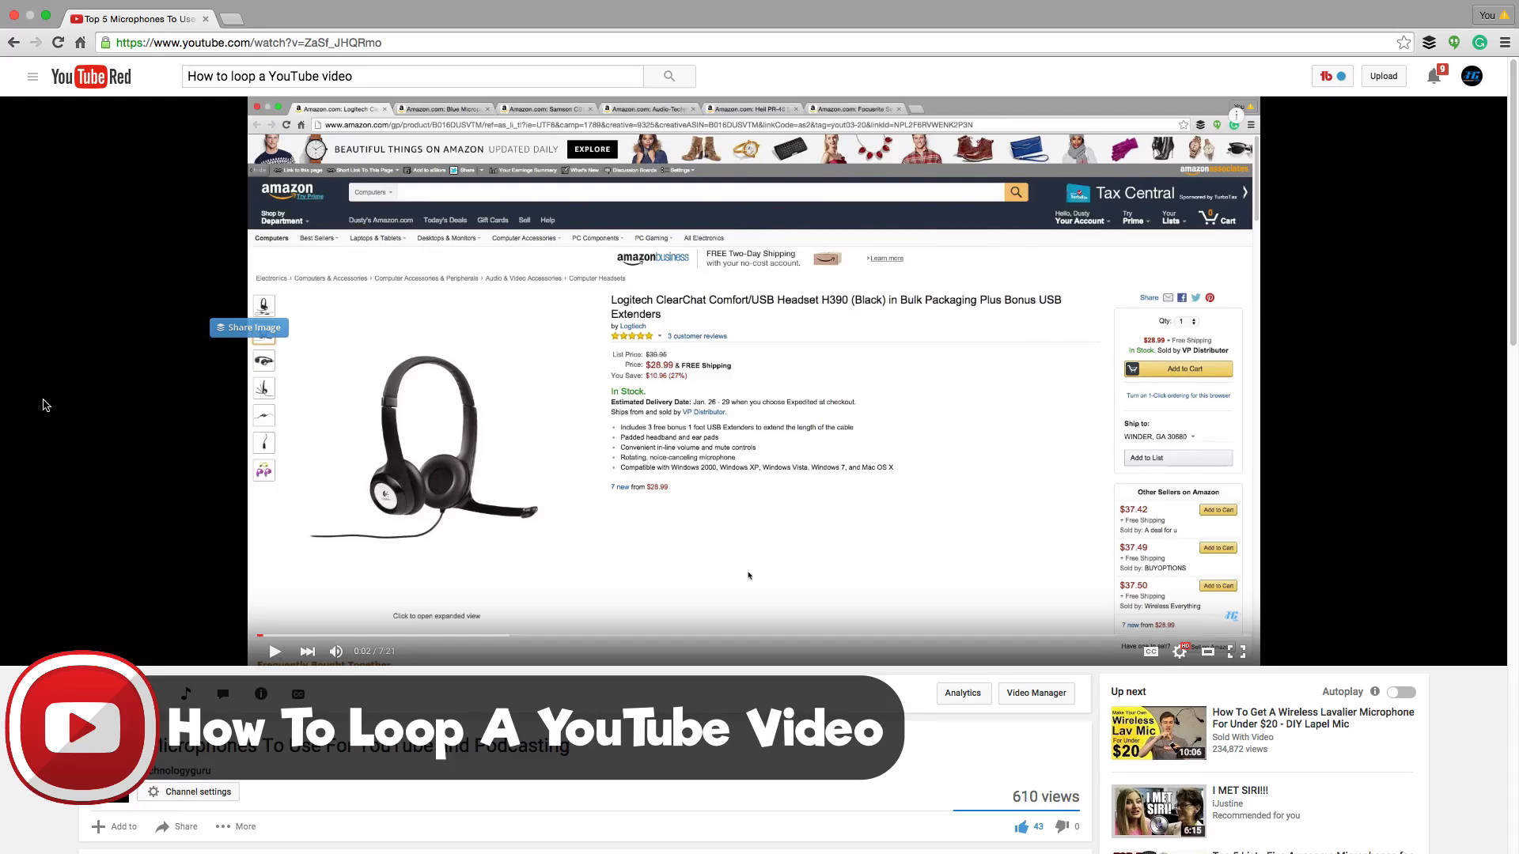
{"action": "mouse_move", "coordinate": [41, 391]}
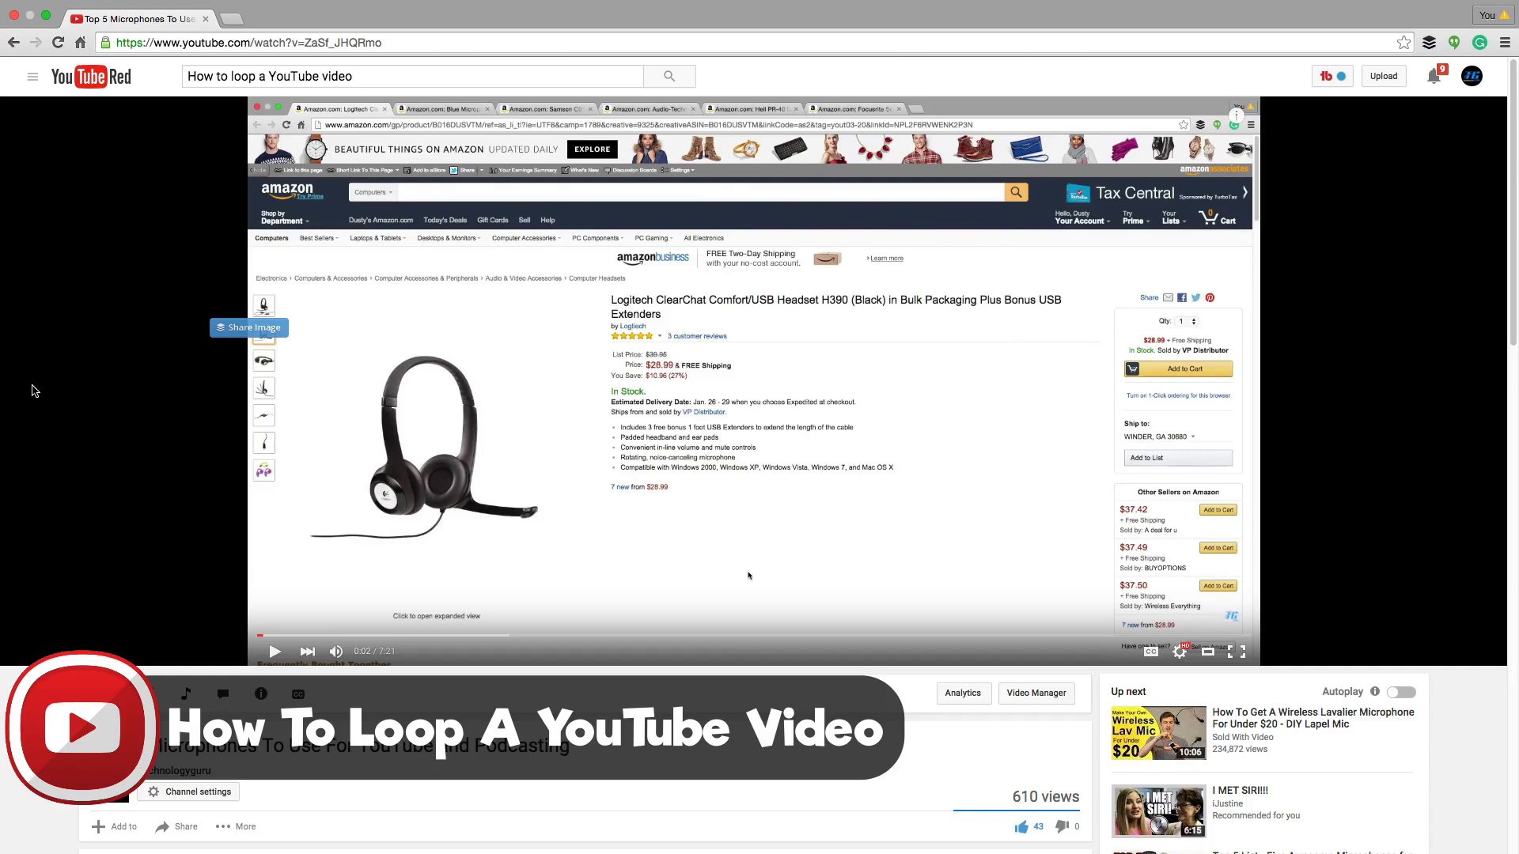
{"action": "mouse_move", "coordinate": [16, 382]}
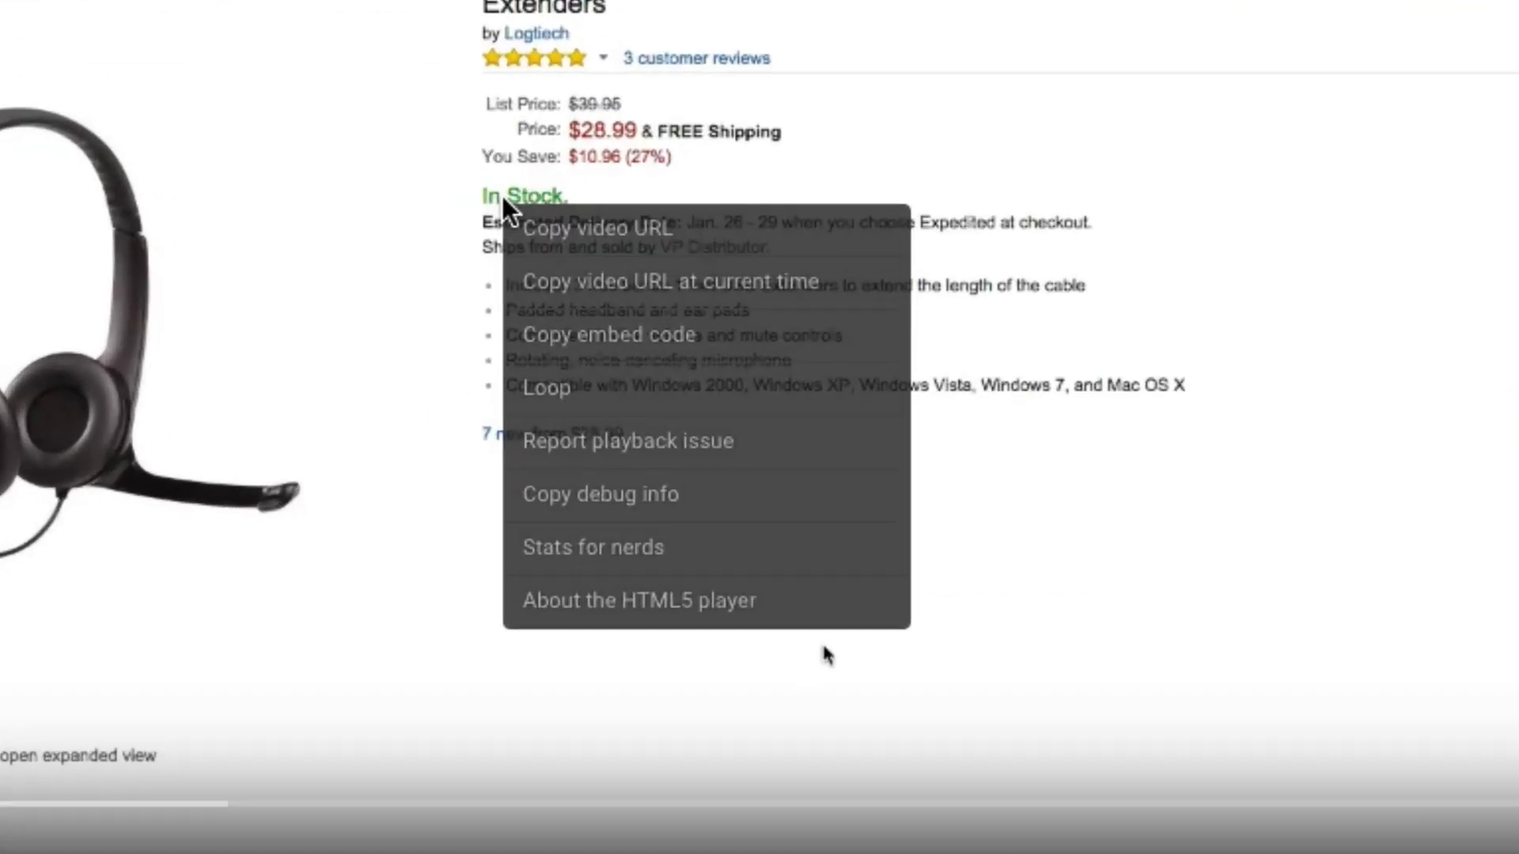
{"action": "mouse_move", "coordinate": [628, 442]}
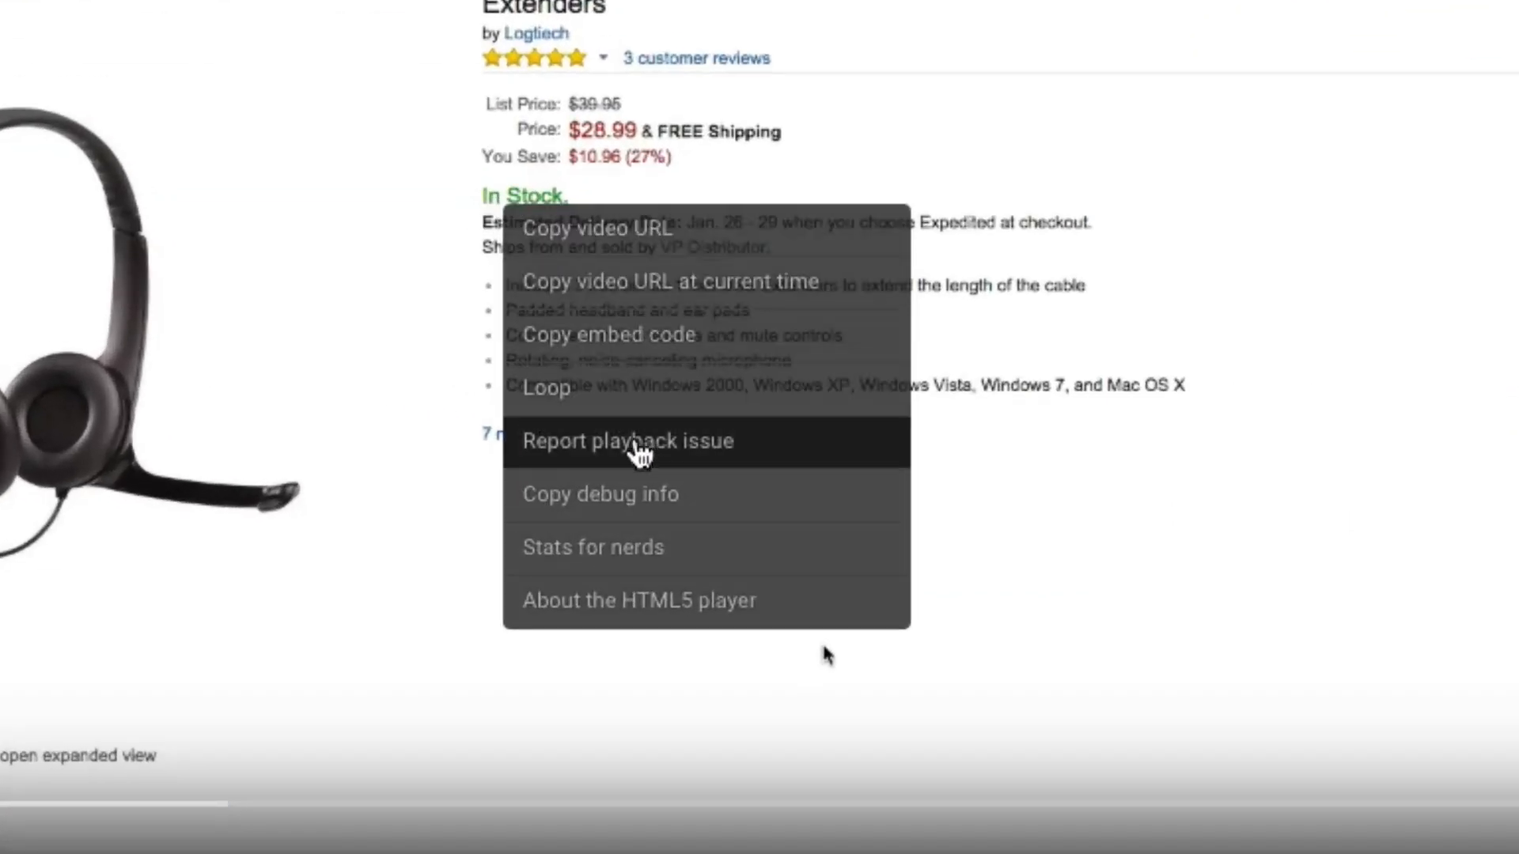
{"action": "mouse_move", "coordinate": [580, 388]}
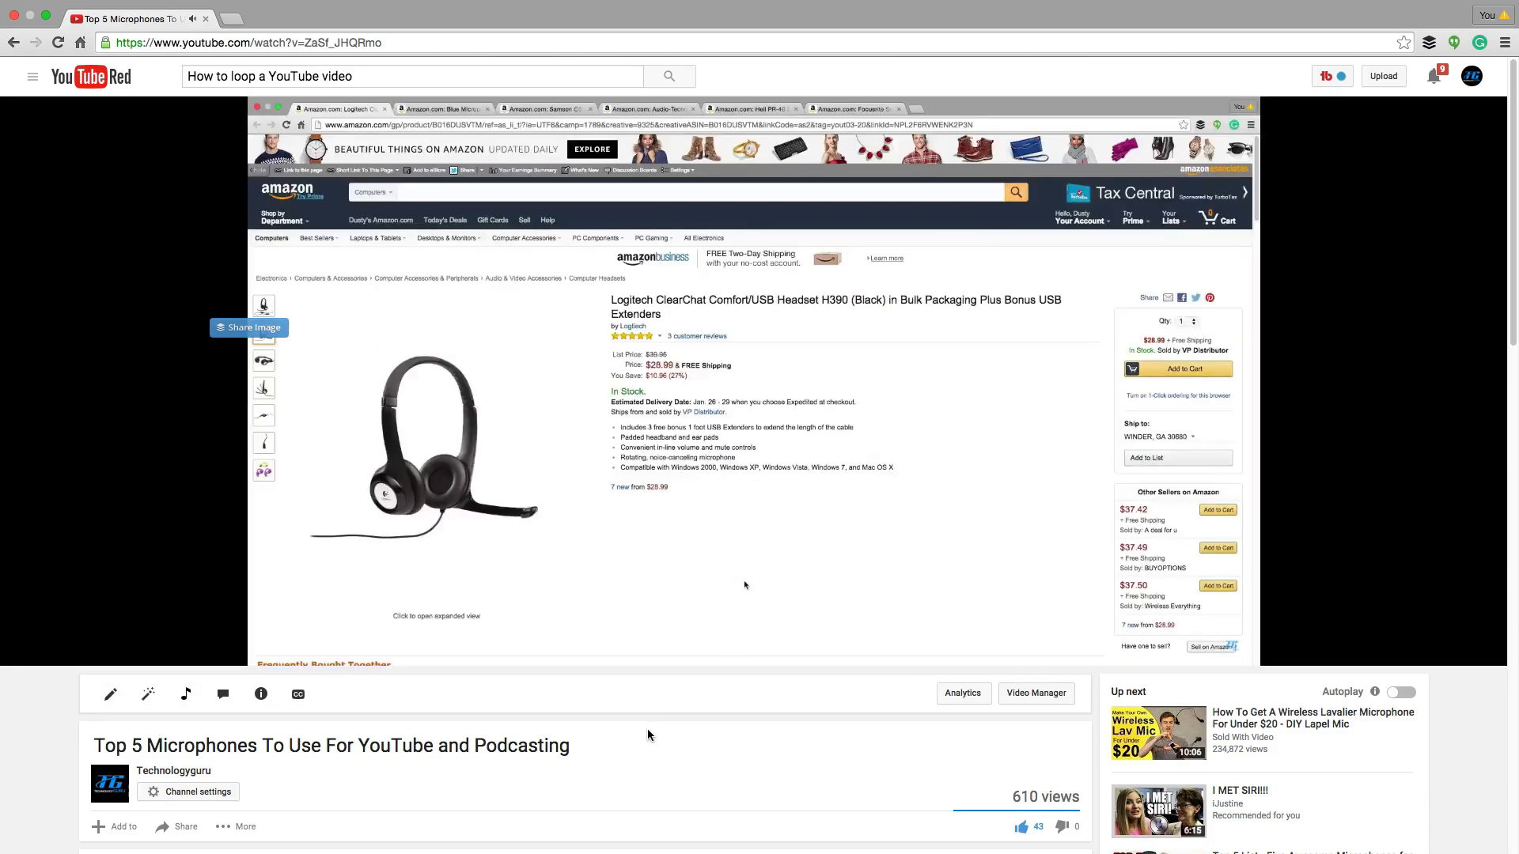
Step: Play the microphones video briefly and pause it at 0:04
{"action": "left_click", "coordinate": [744, 387]}
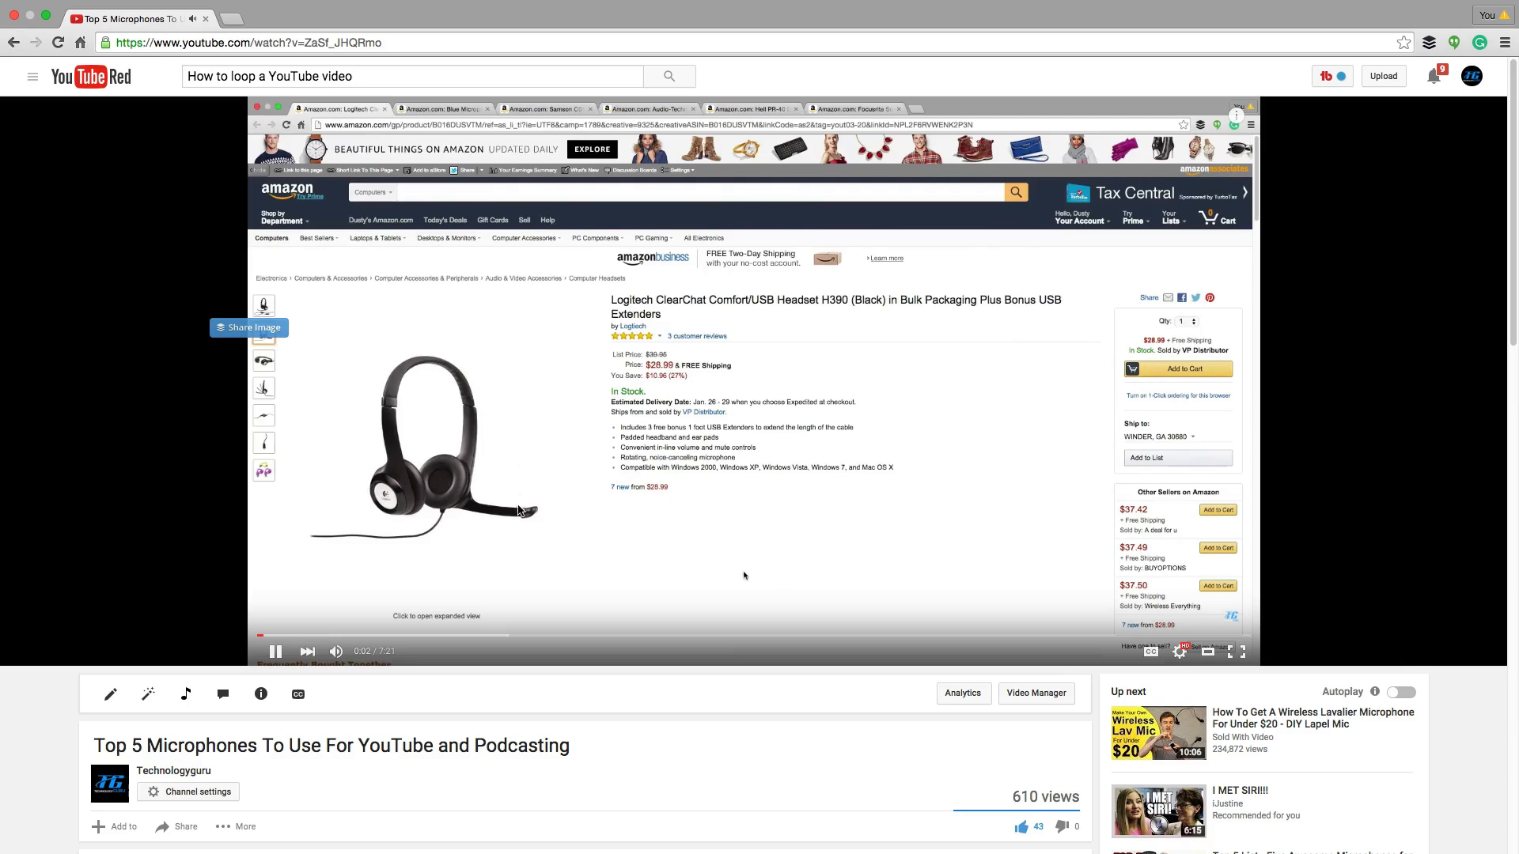
{"action": "left_click", "coordinate": [274, 650]}
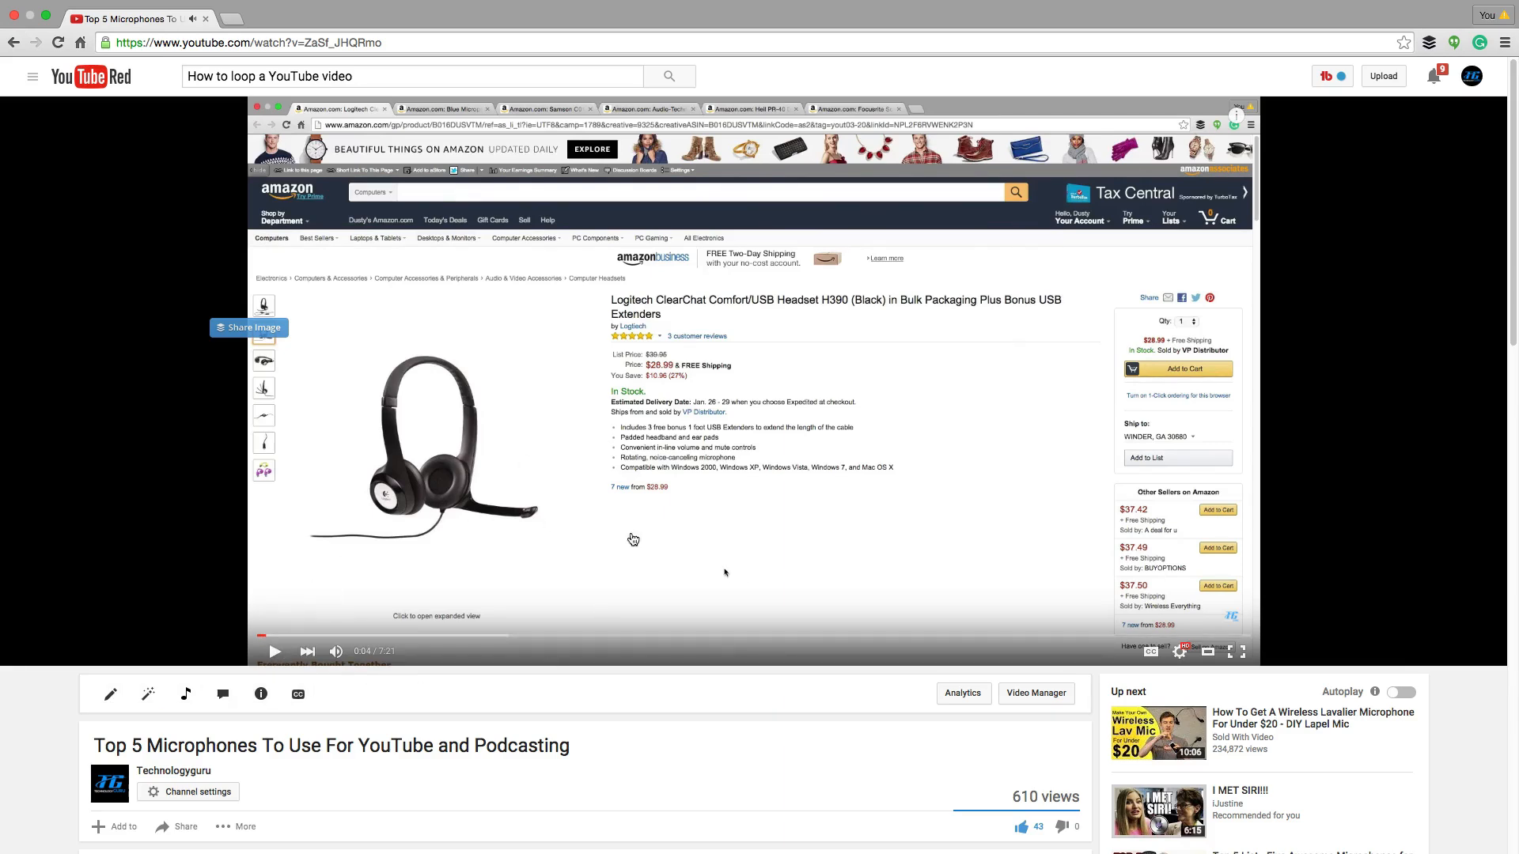
Step: Switch Loop off again for the video via the right-click menu
{"action": "right_click", "coordinate": [630, 538]}
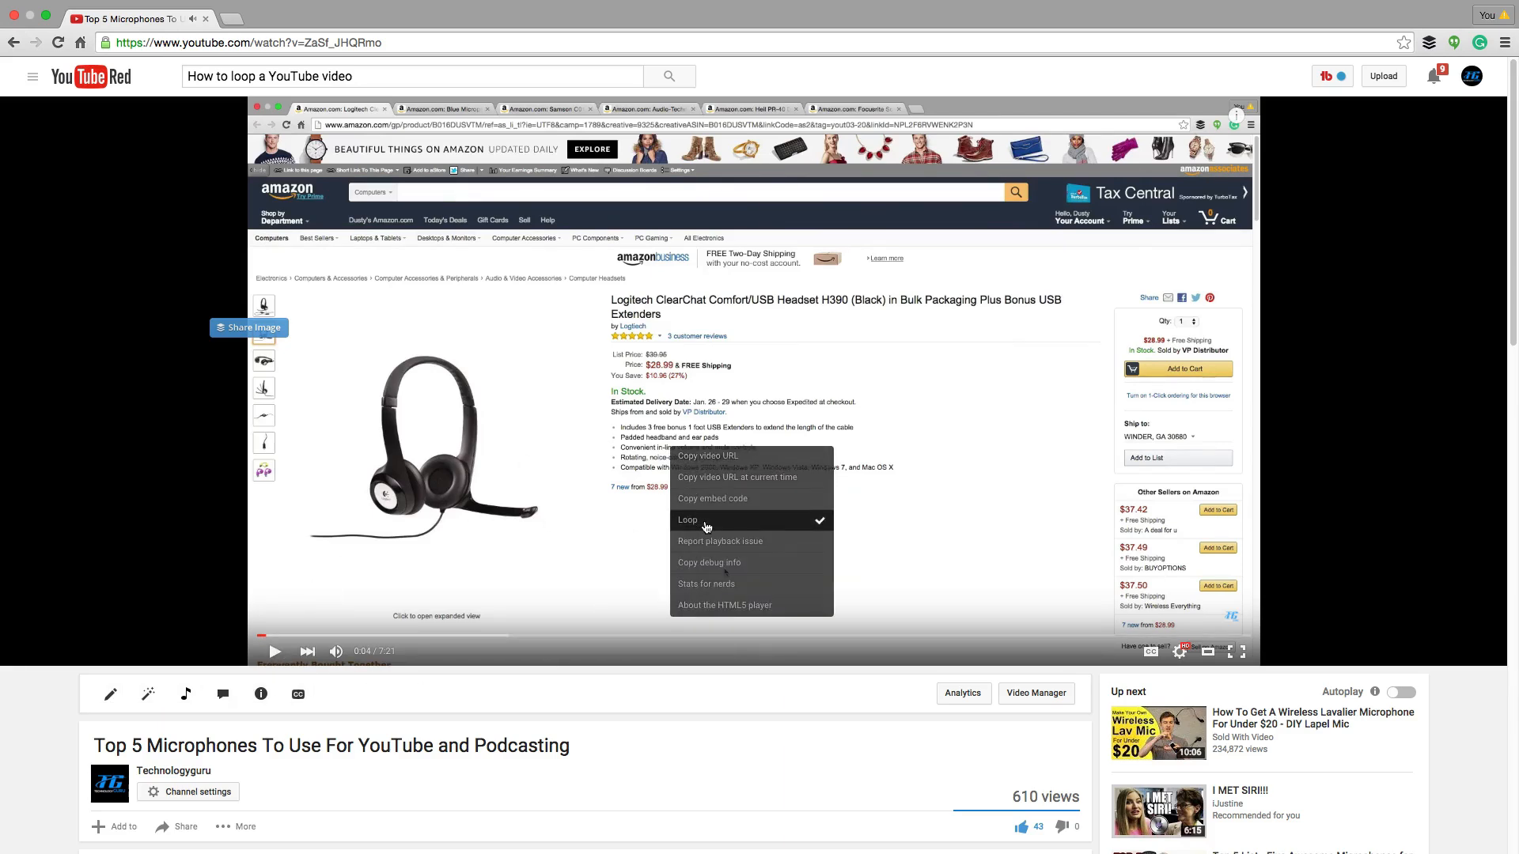
{"action": "left_click", "coordinate": [686, 520]}
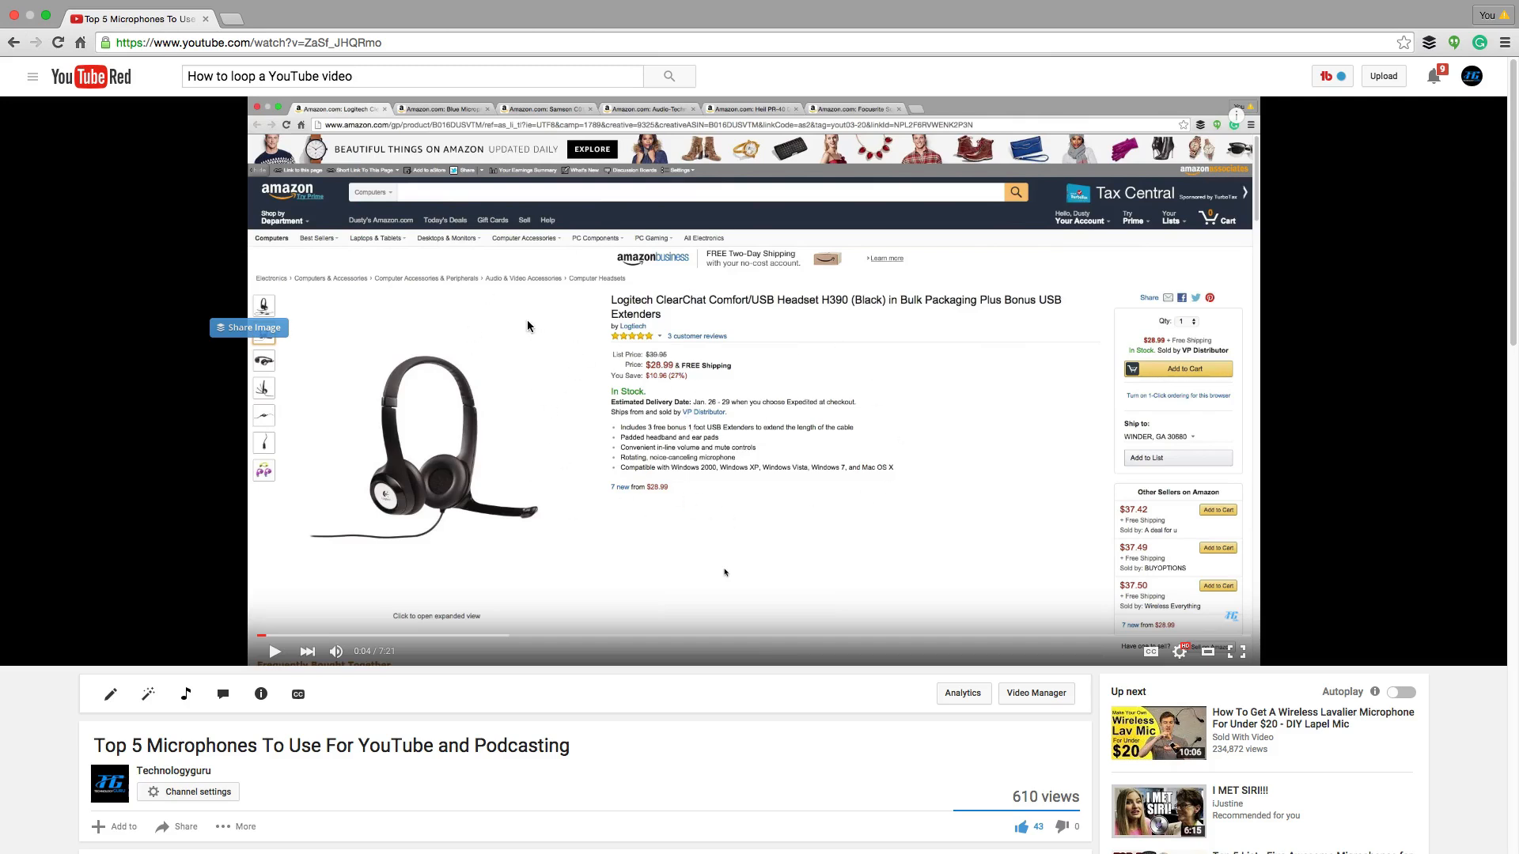
{"action": "mouse_move", "coordinate": [490, 368]}
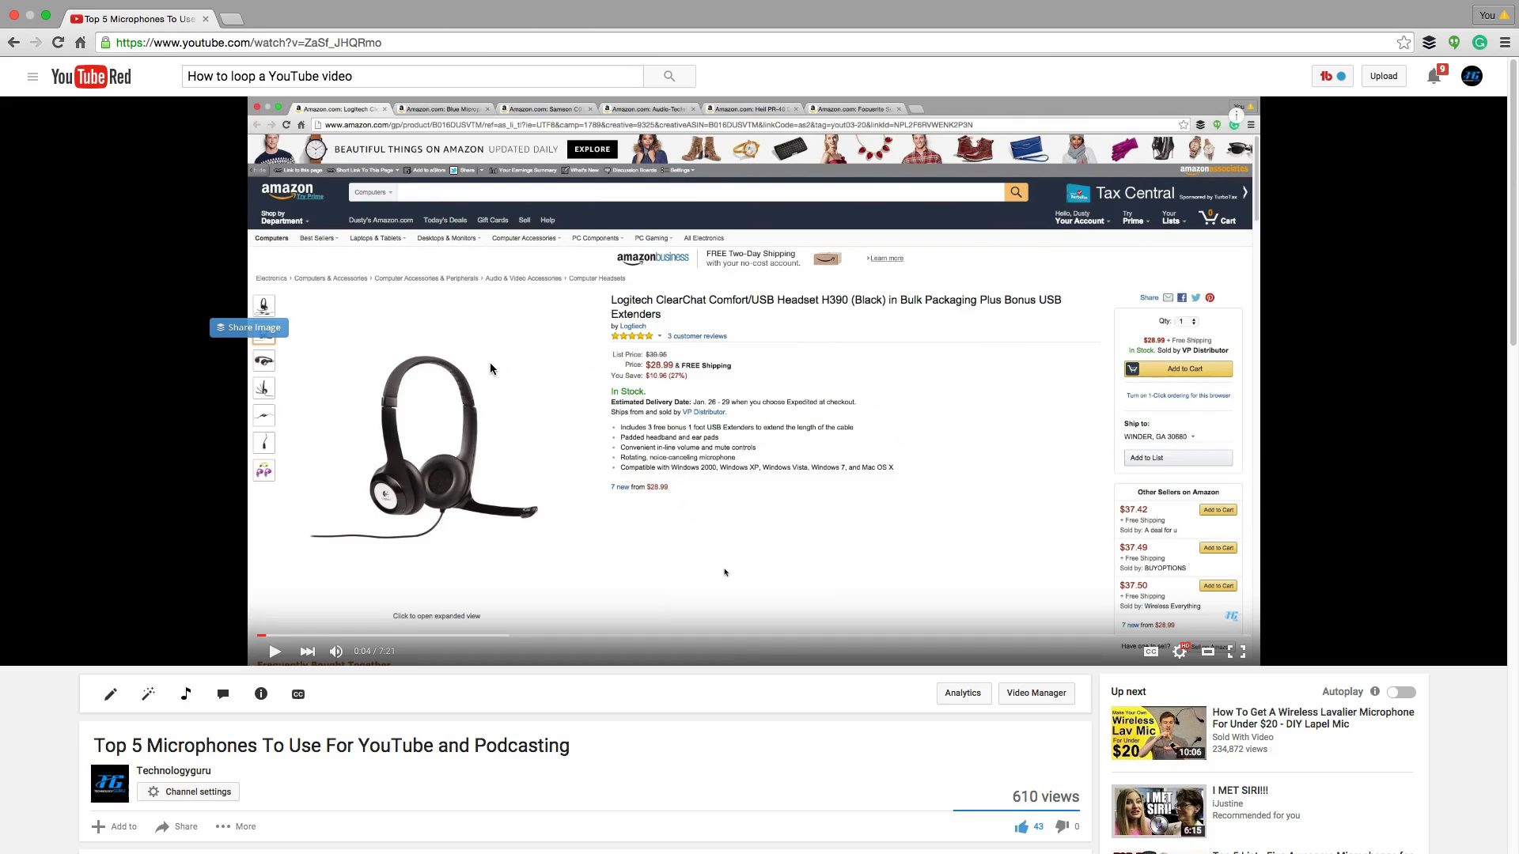